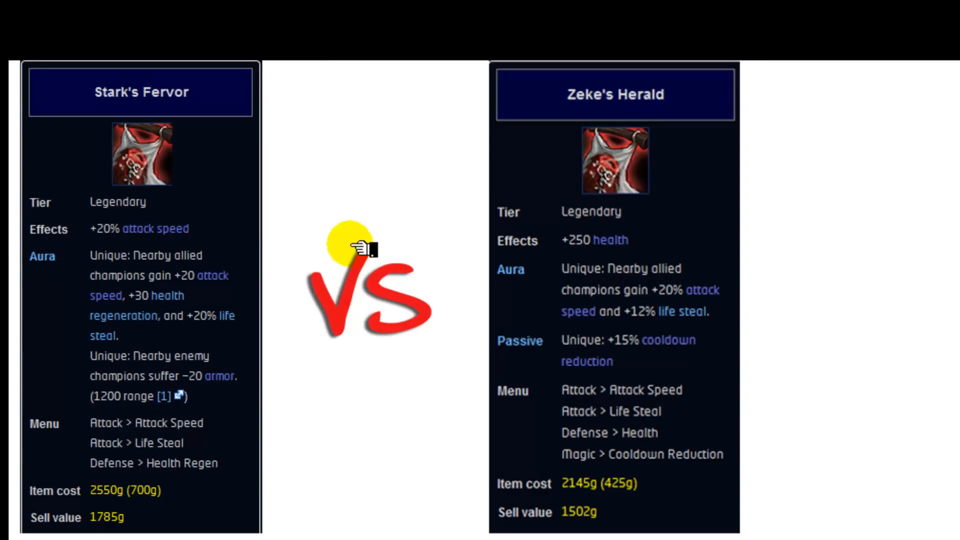
pyautogui.moveTo(423, 204)
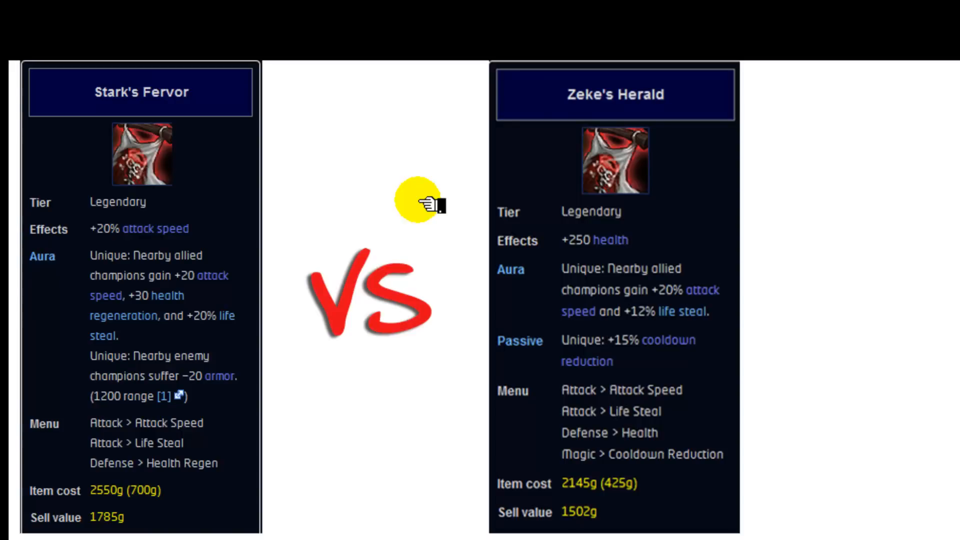
pyautogui.moveTo(387, 159)
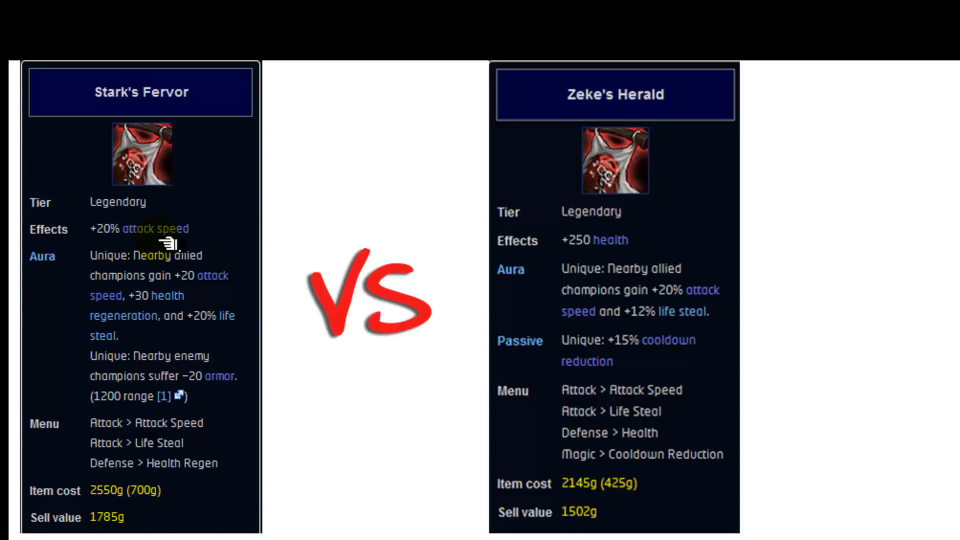
pyautogui.moveTo(611, 252)
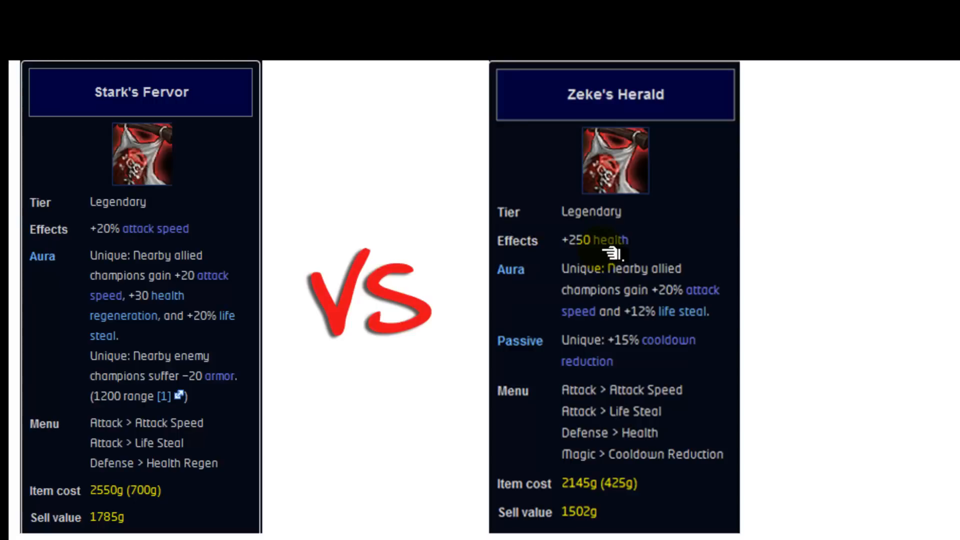
pyautogui.moveTo(636, 341)
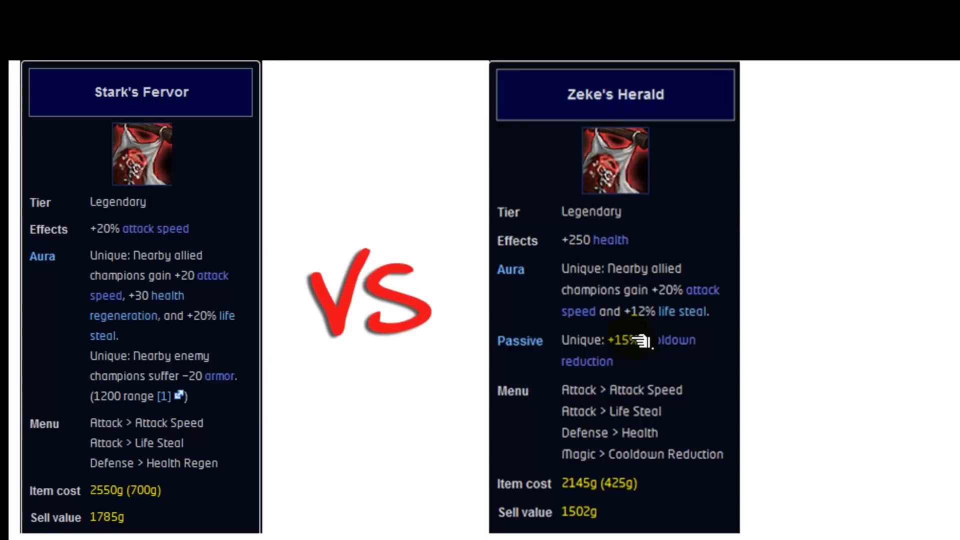
pyautogui.moveTo(199, 358)
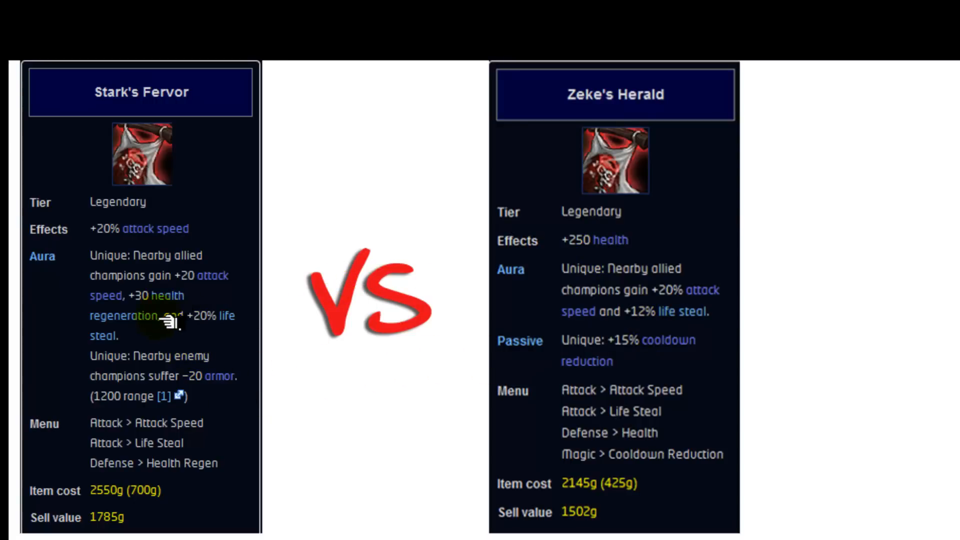
pyautogui.moveTo(359, 425)
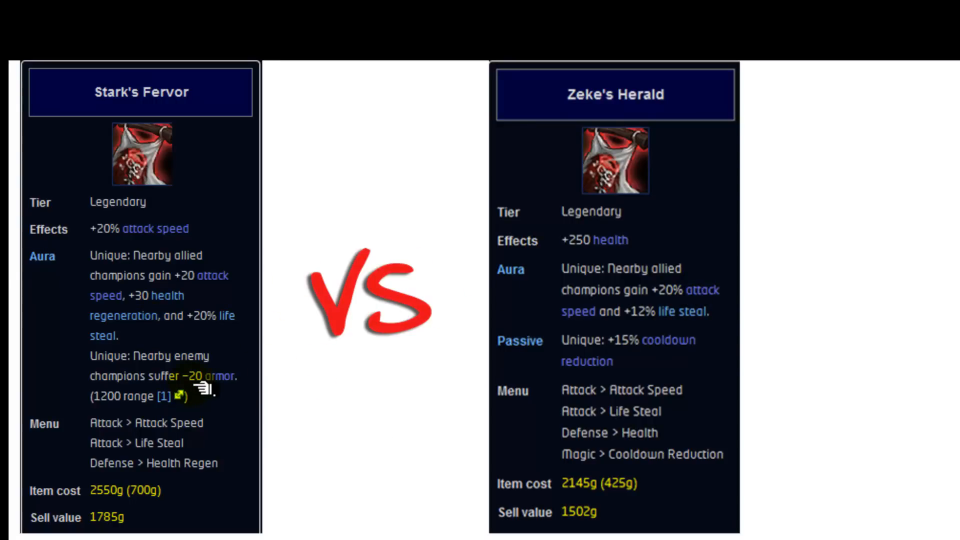
pyautogui.moveTo(646, 376)
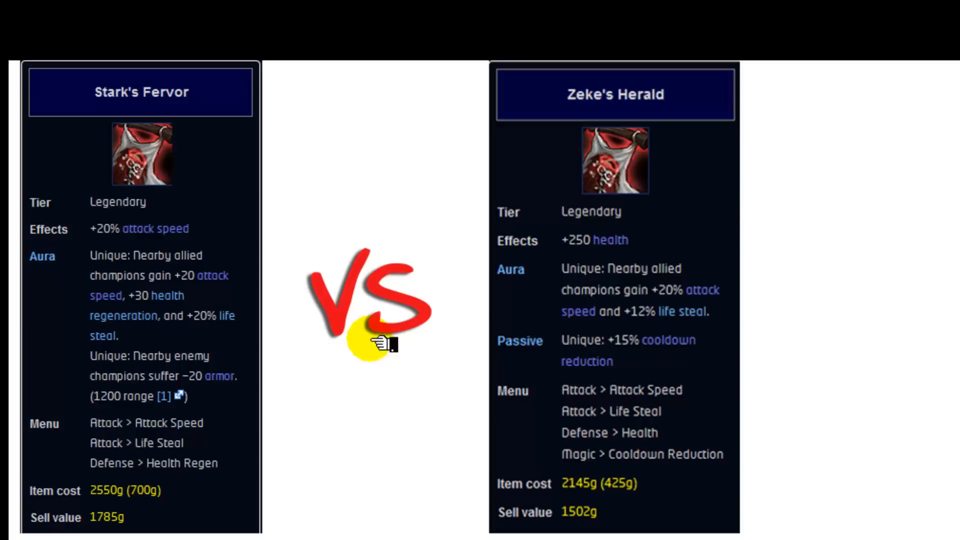
pyautogui.moveTo(378, 409)
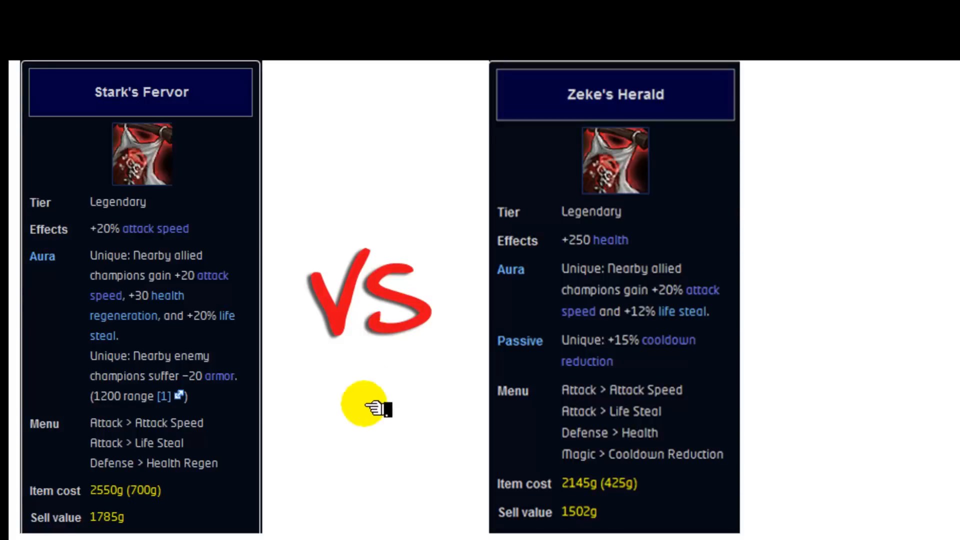
pyautogui.moveTo(337, 197)
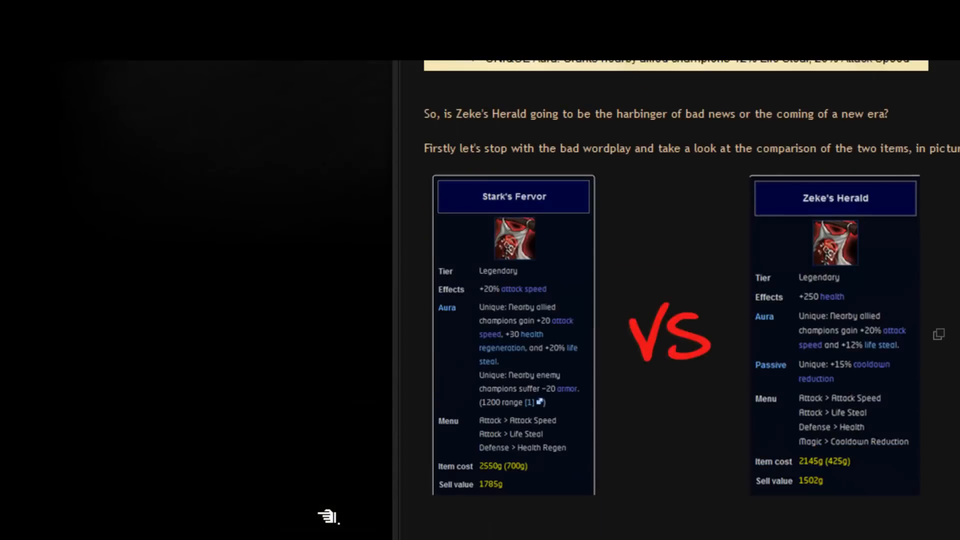
# - Scroll to the Gold Efficiency Analysis section and enlarge the item value table
pyautogui.scroll(-3)
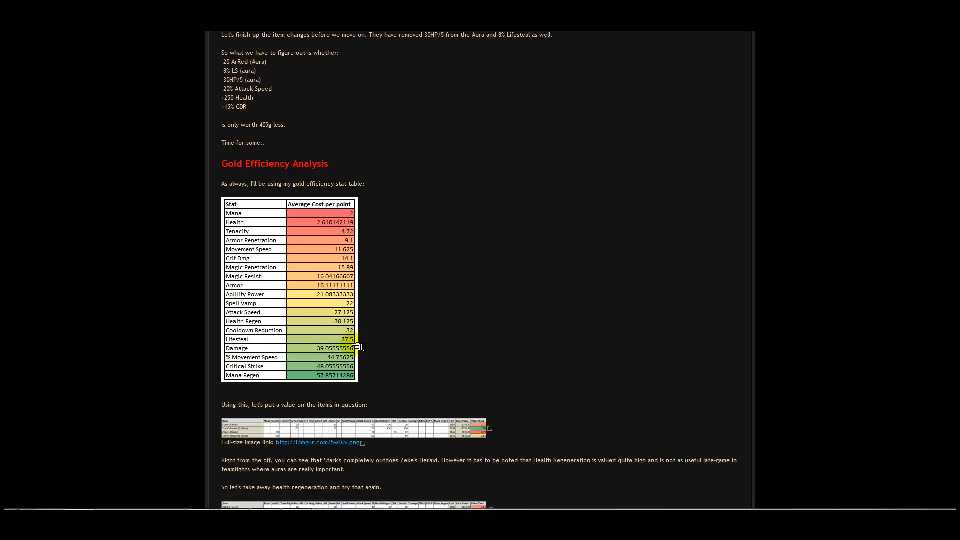
pyautogui.moveTo(345, 379)
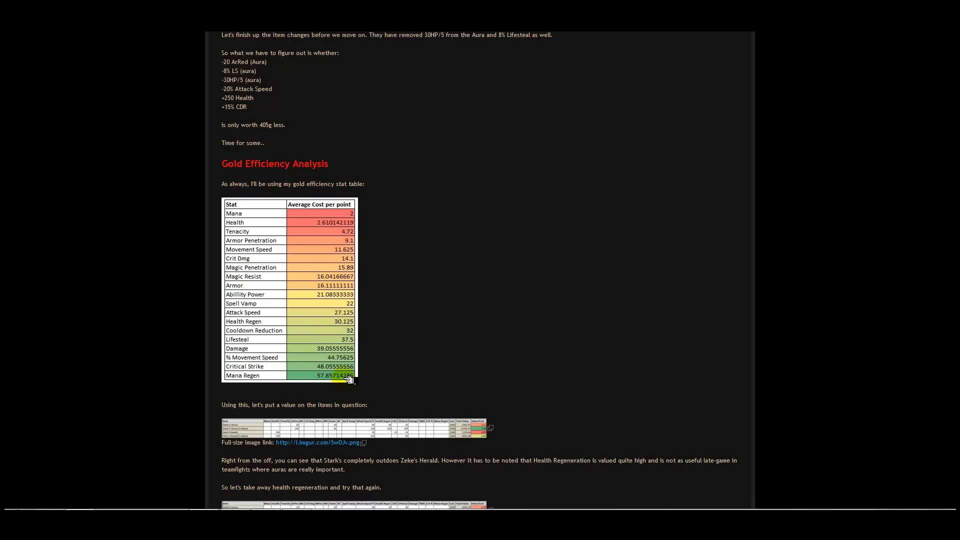
pyautogui.scroll(-3)
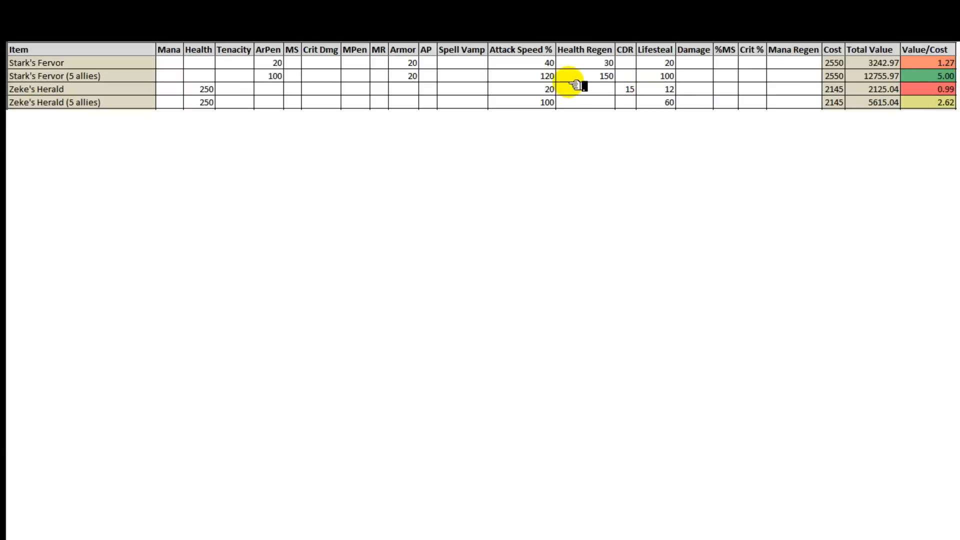
pyautogui.click(600, 75)
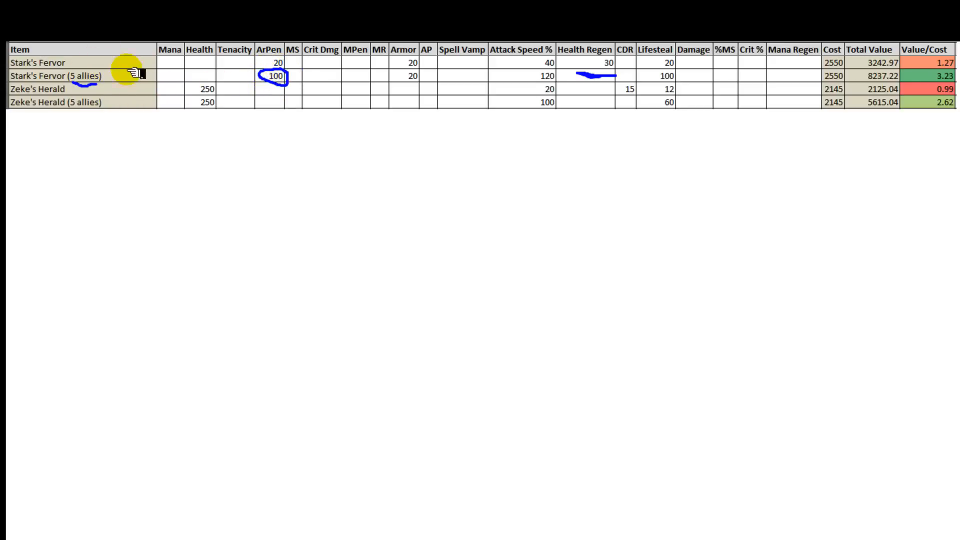
pyautogui.moveTo(119, 78)
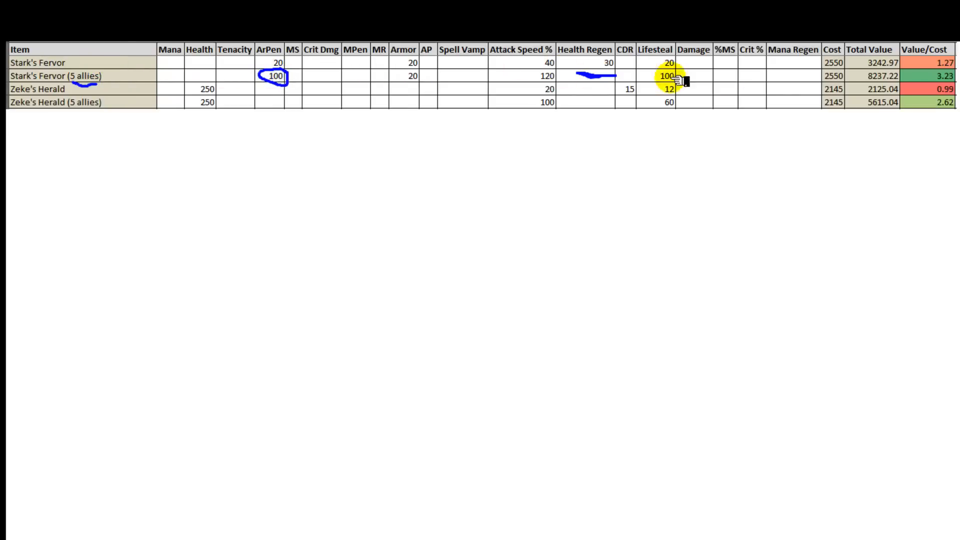
# - View the revised value table showing five-ally Stark's Fervor at 3.23
pyautogui.click(269, 63)
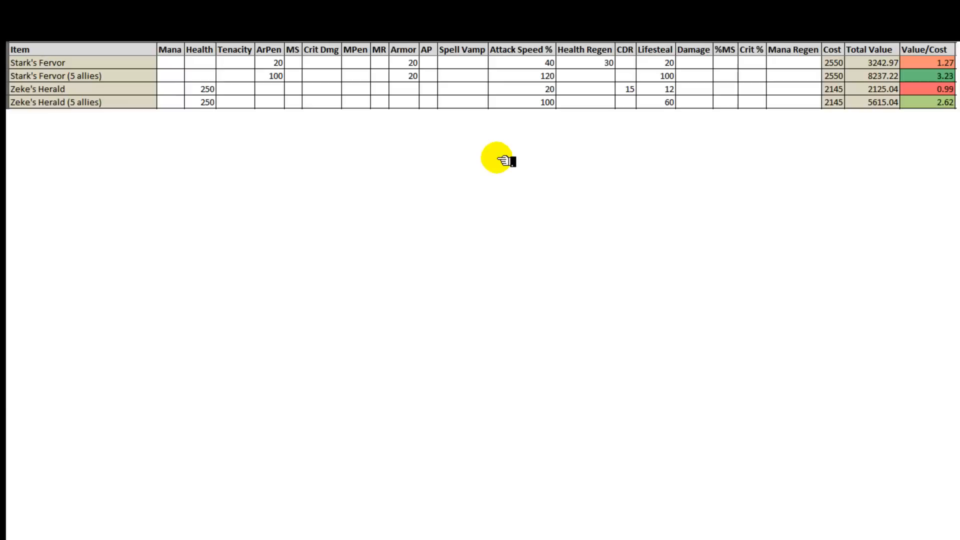
pyautogui.moveTo(223, 127)
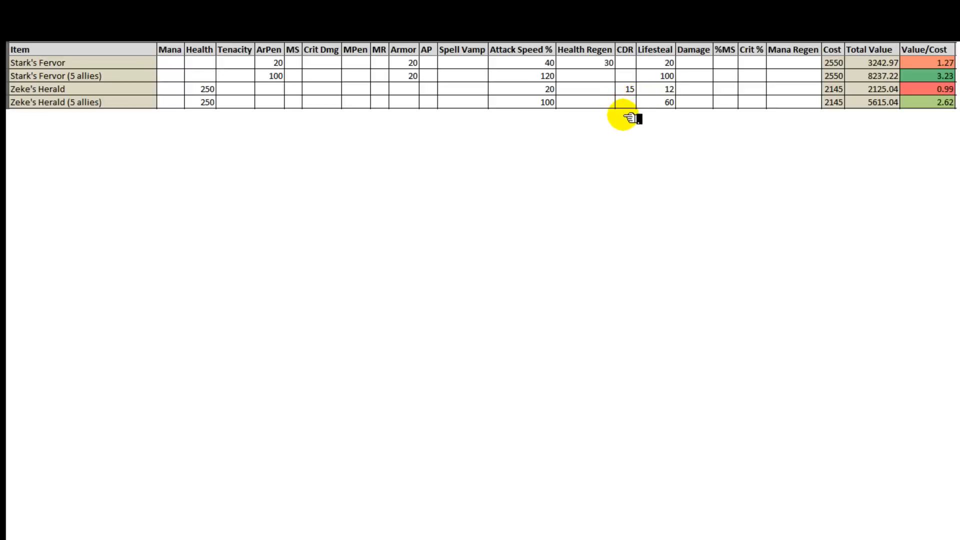
pyautogui.moveTo(624, 131)
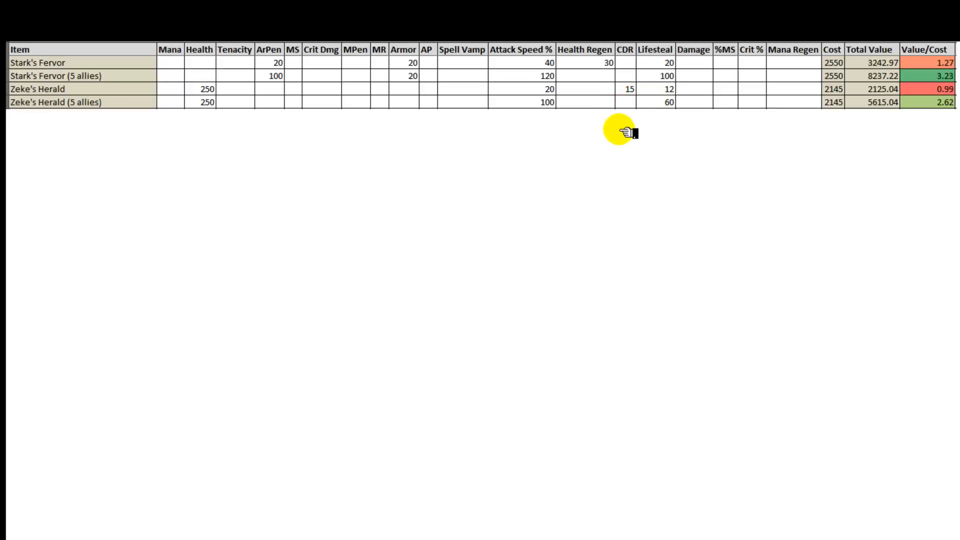
pyautogui.moveTo(625, 124)
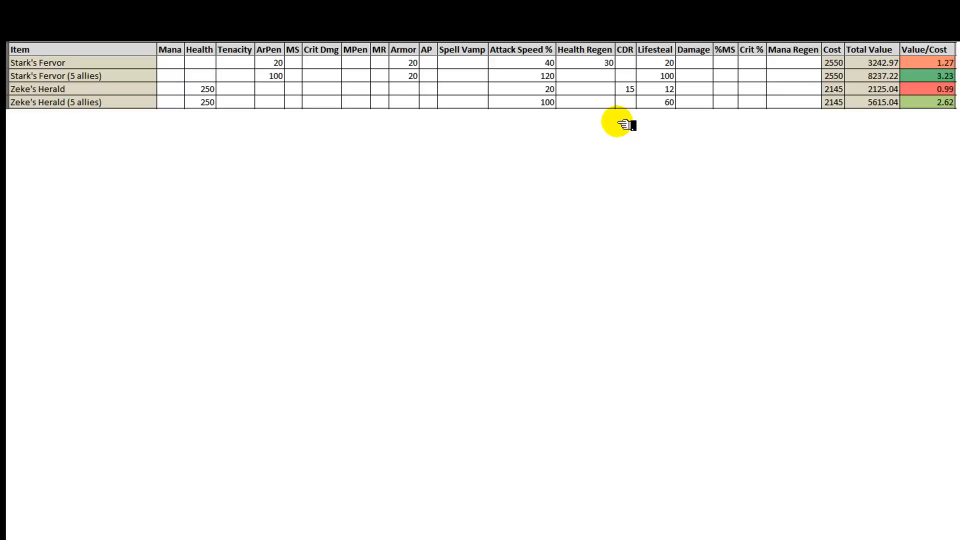
pyautogui.moveTo(301, 120)
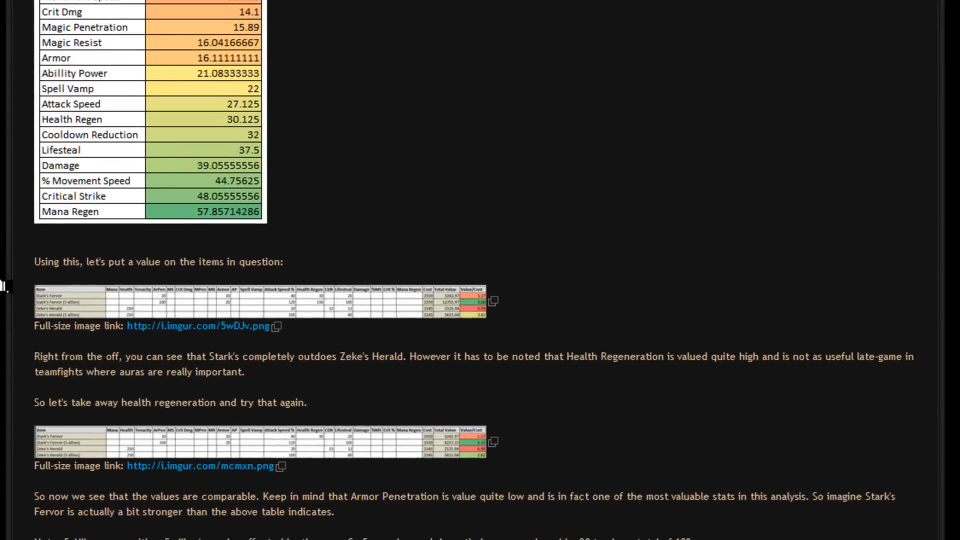
# - Scroll past the Build Pathing item list to the Shurelya's Reverie card (2200g)
pyautogui.scroll(-3)
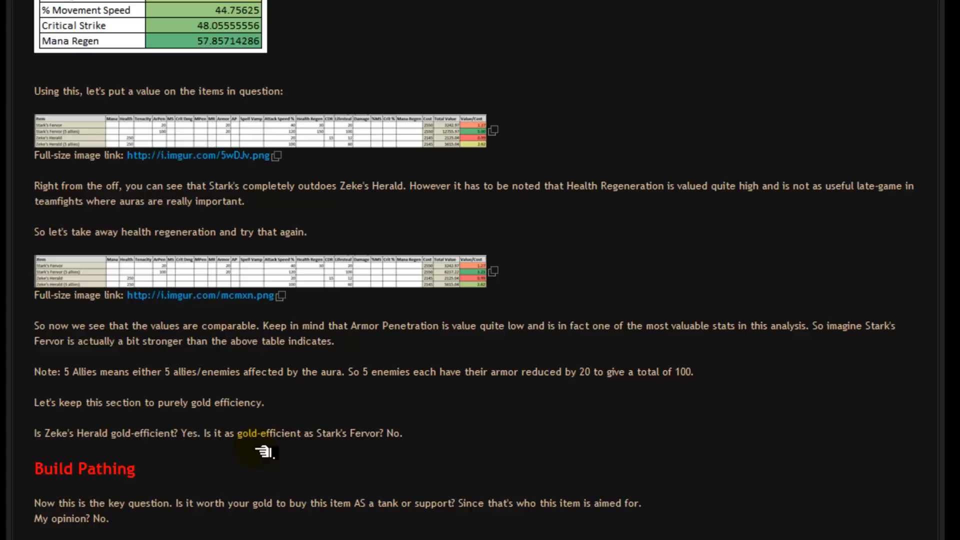
pyautogui.scroll(-3)
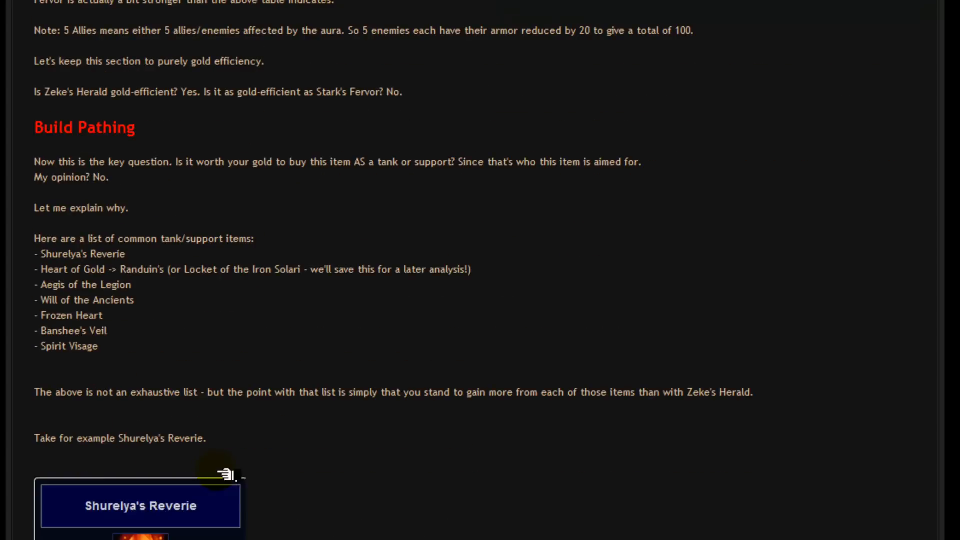
pyautogui.moveTo(524, 443)
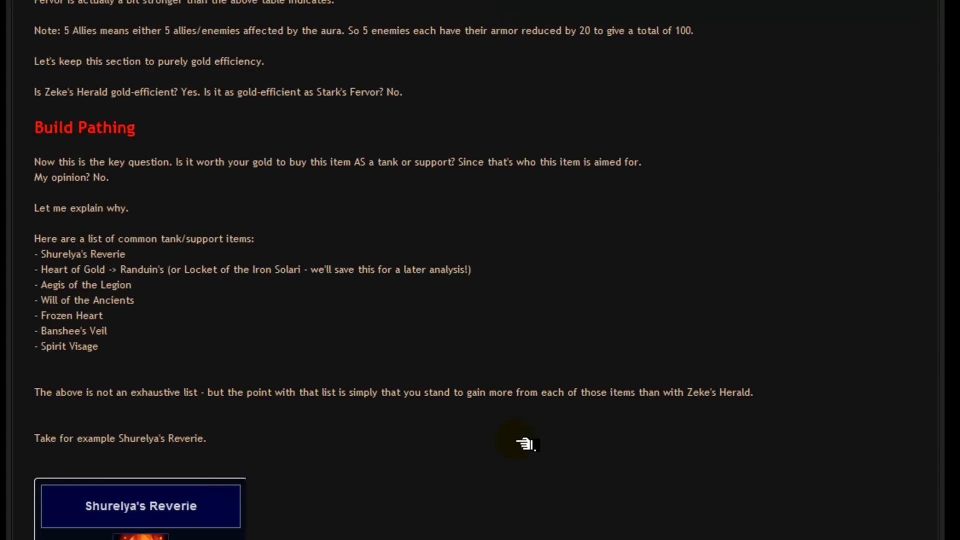
pyautogui.moveTo(22, 268)
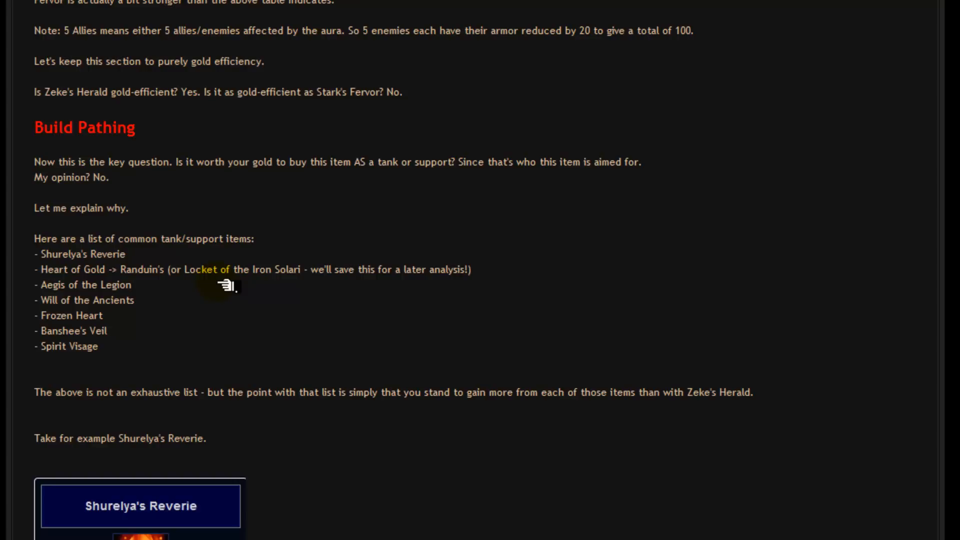
pyautogui.moveTo(193, 312)
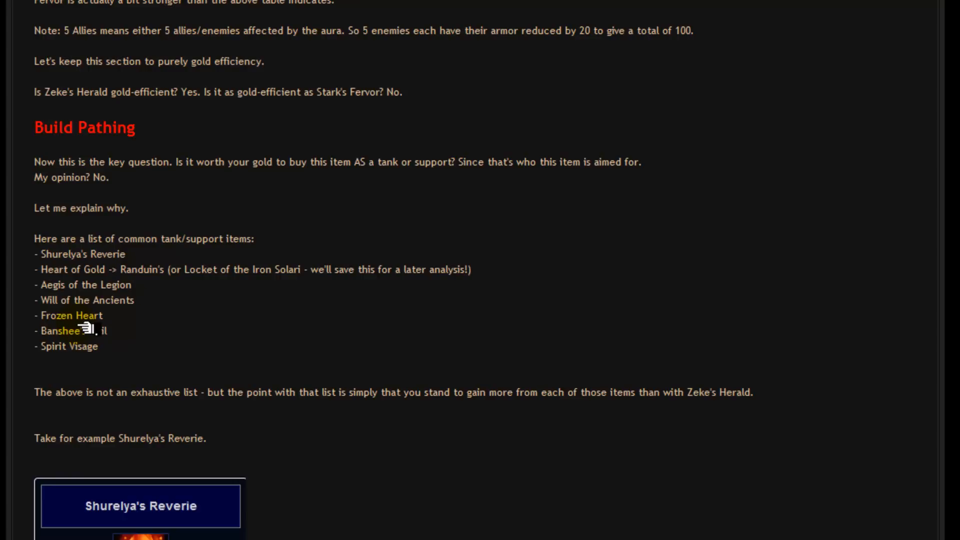
pyautogui.moveTo(148, 312)
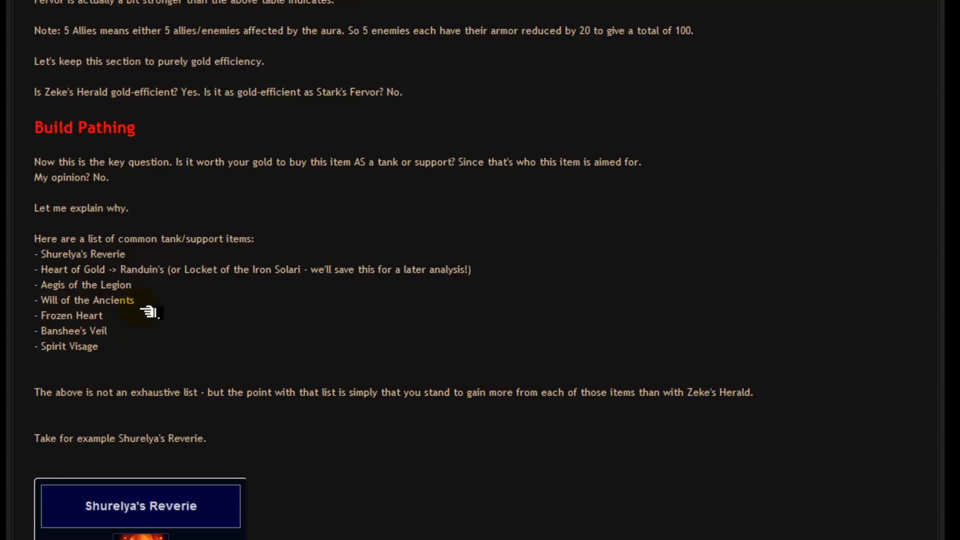
pyautogui.moveTo(129, 324)
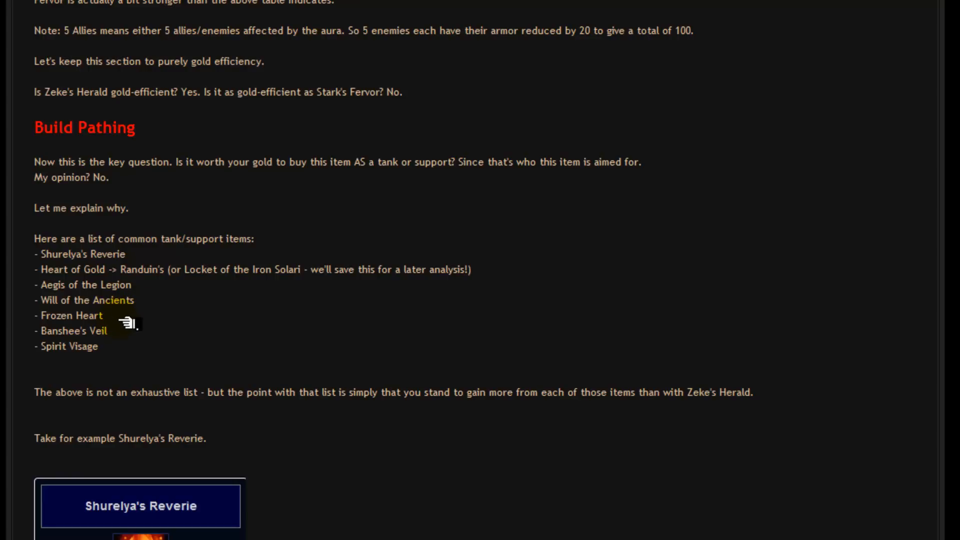
pyautogui.moveTo(391, 351)
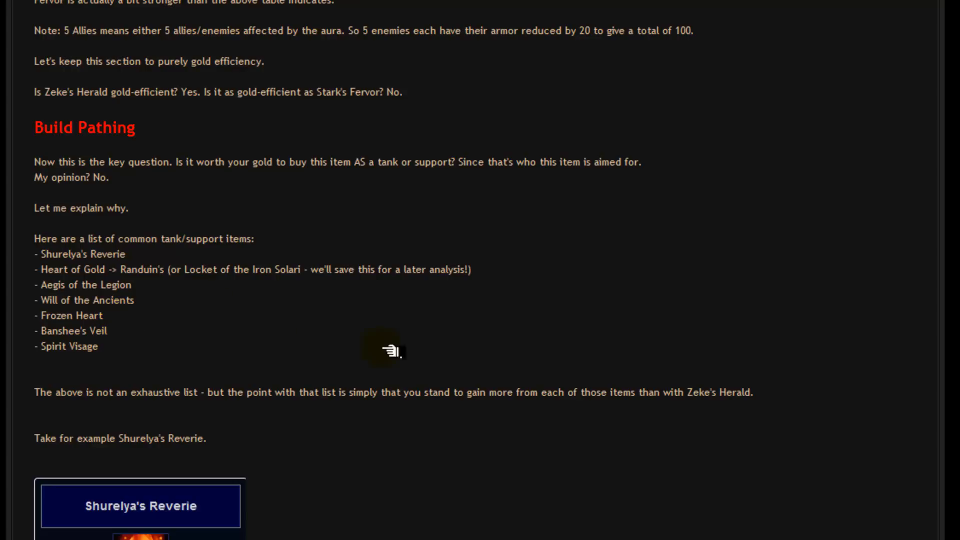
pyautogui.scroll(-3)
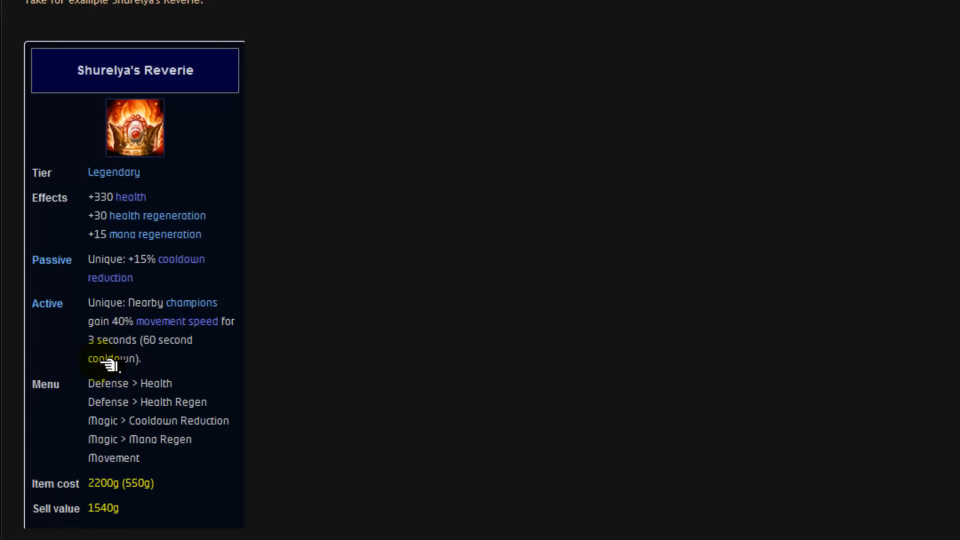
pyautogui.moveTo(108, 366)
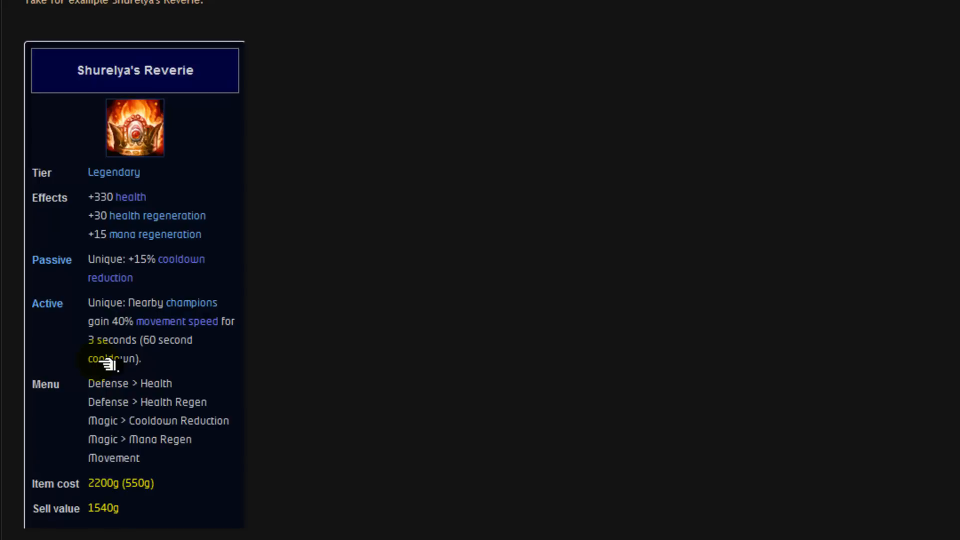
pyautogui.moveTo(448, 331)
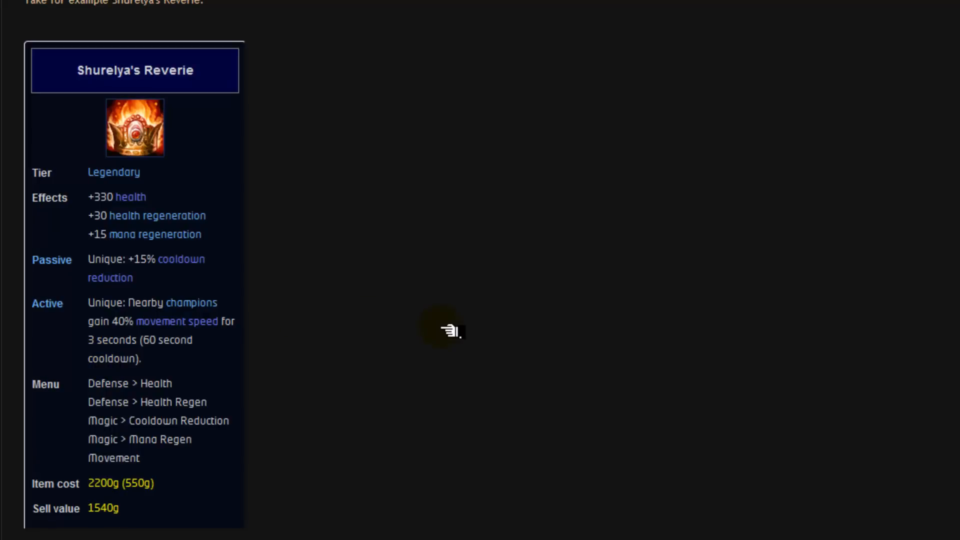
# - Scroll below the Shurelya's Reverie card to the text praising its build path
pyautogui.scroll(-3)
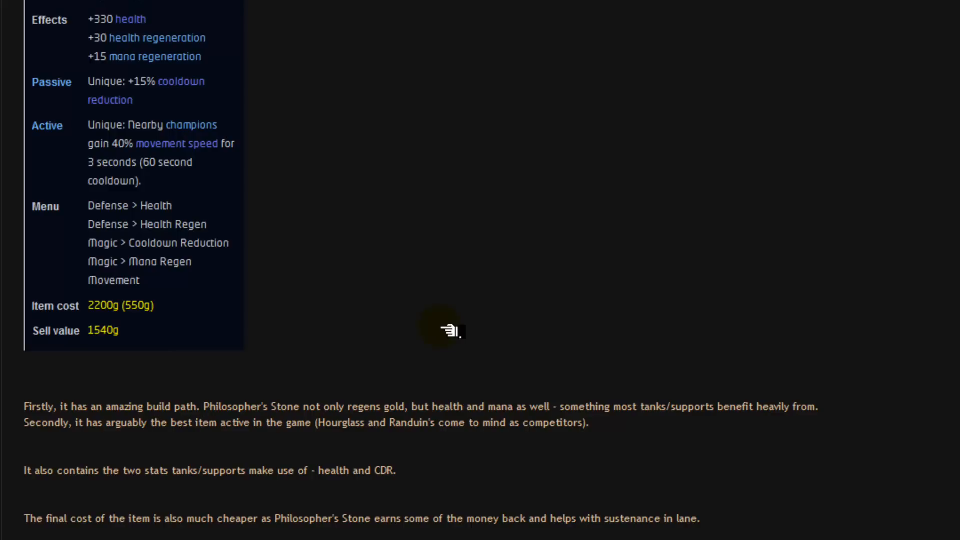
# - Scroll to the conclusion preferring Shurelya's Reverie, just above the Message information box
pyautogui.scroll(-3)
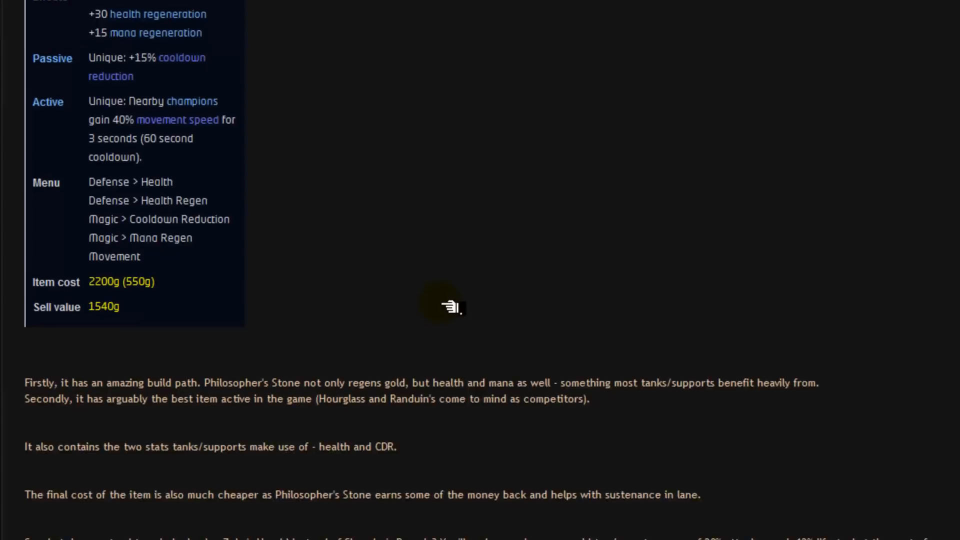
pyautogui.scroll(-3)
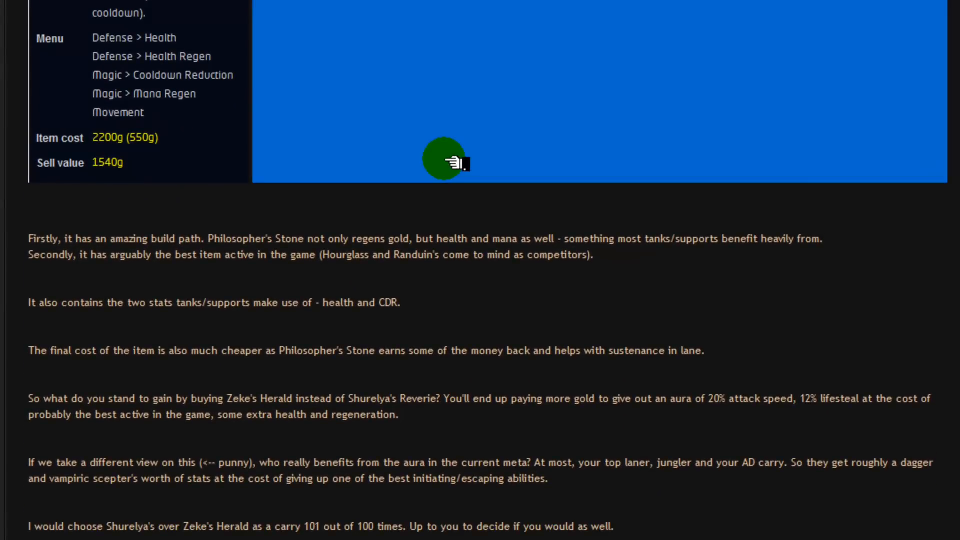
pyautogui.scroll(-3)
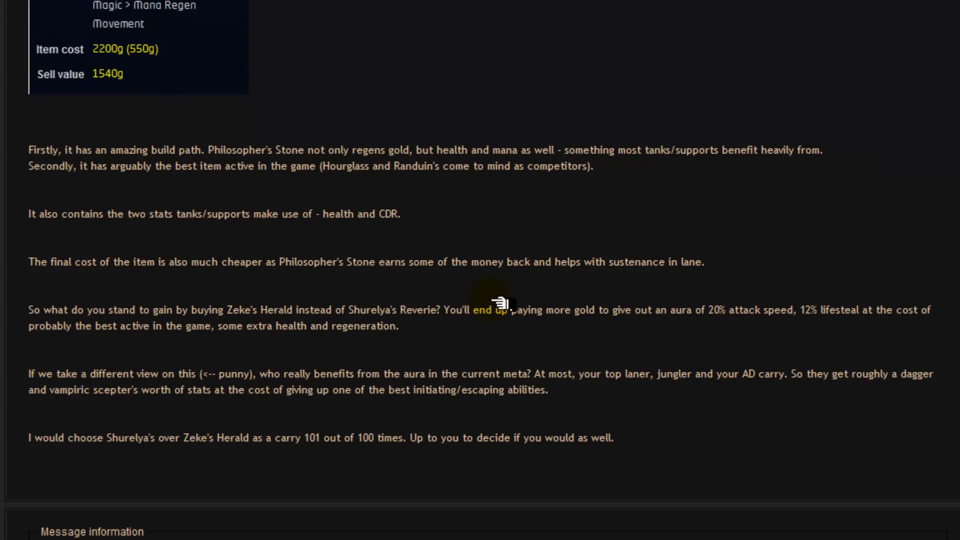